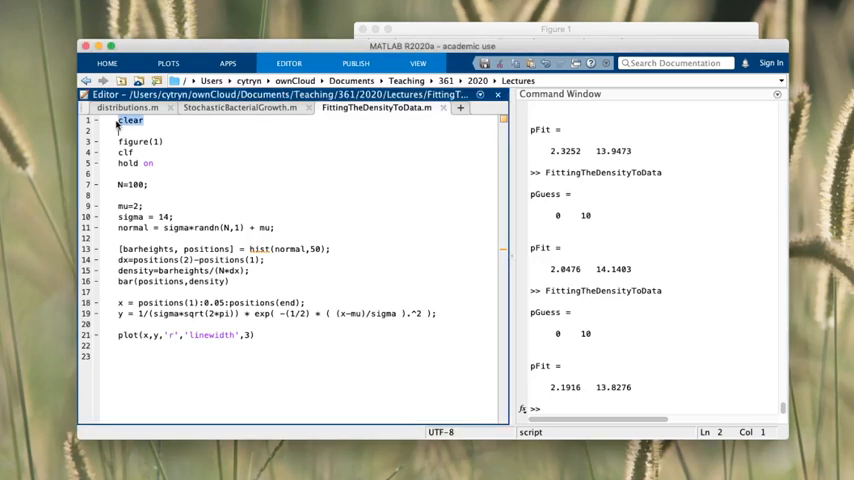
- Review the script's sample-count, random-samples and histogram lines before adding the fit code
{"action": "left_click", "coordinate": [140, 140]}
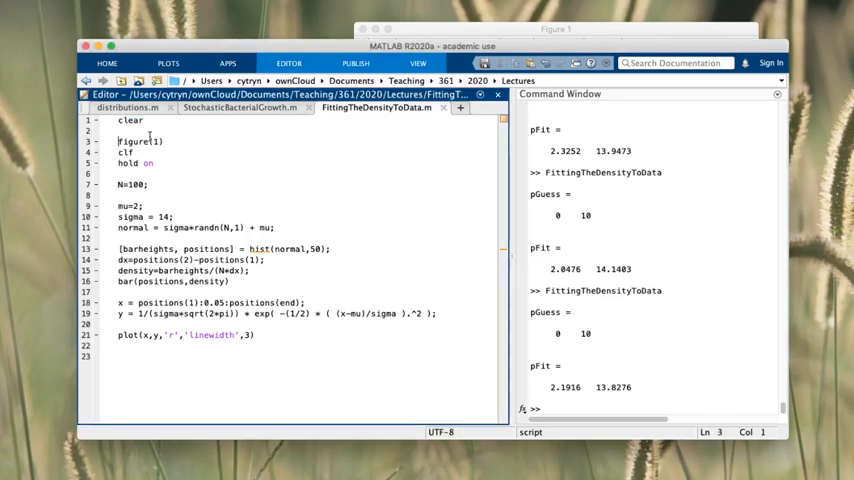
{"action": "double_click", "coordinate": [130, 120]}
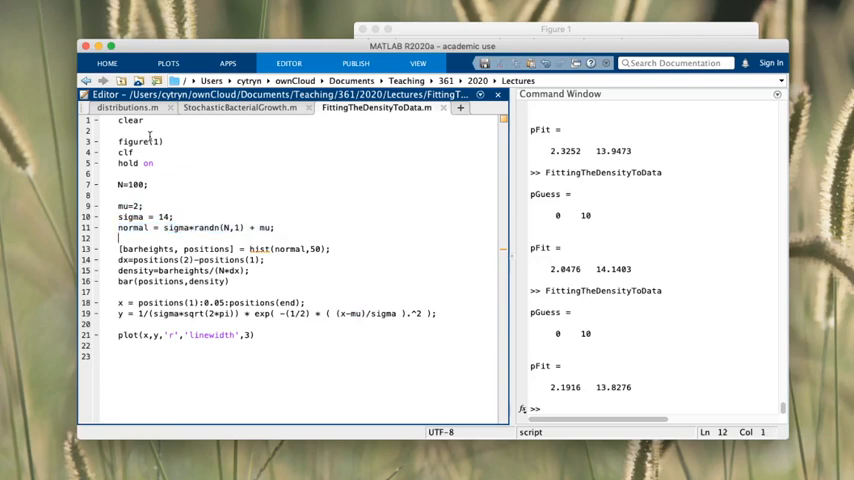
{"action": "left_click", "coordinate": [118, 228]}
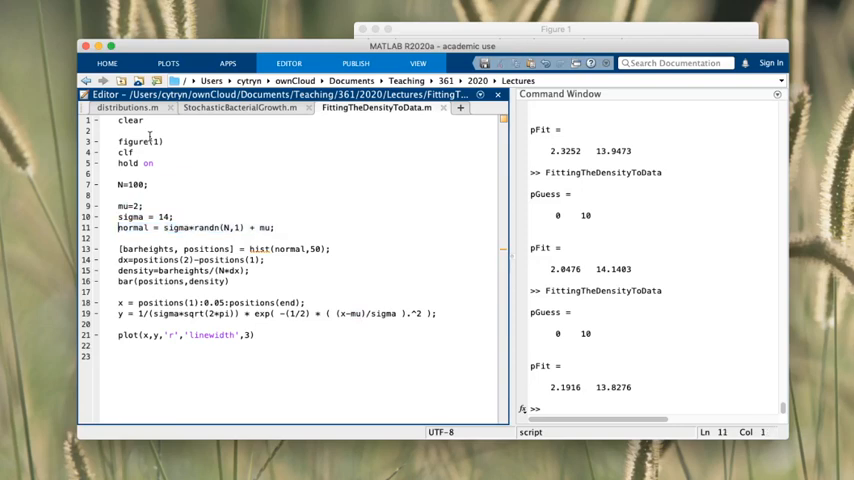
{"action": "double_click", "coordinate": [132, 228]}
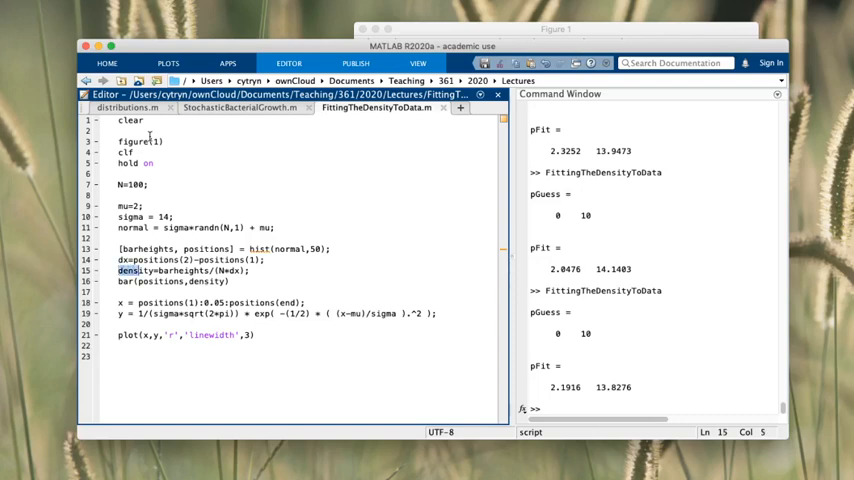
{"action": "left_click", "coordinate": [122, 280]}
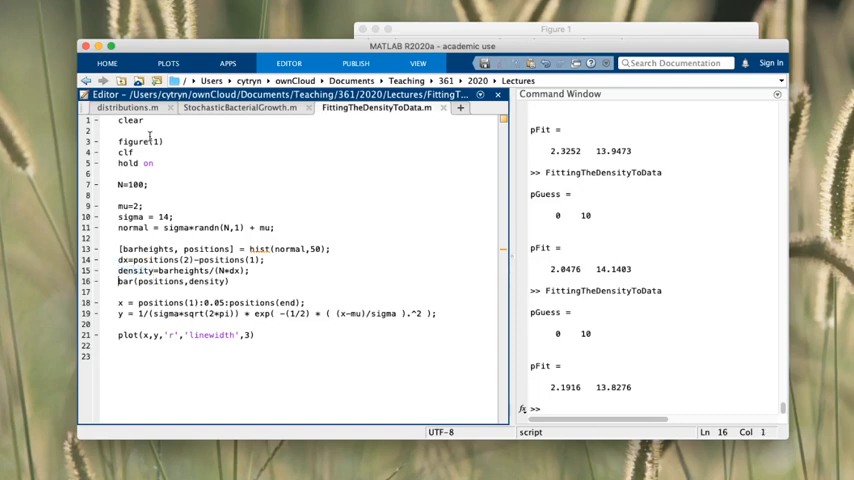
{"action": "triple_click", "coordinate": [172, 280]}
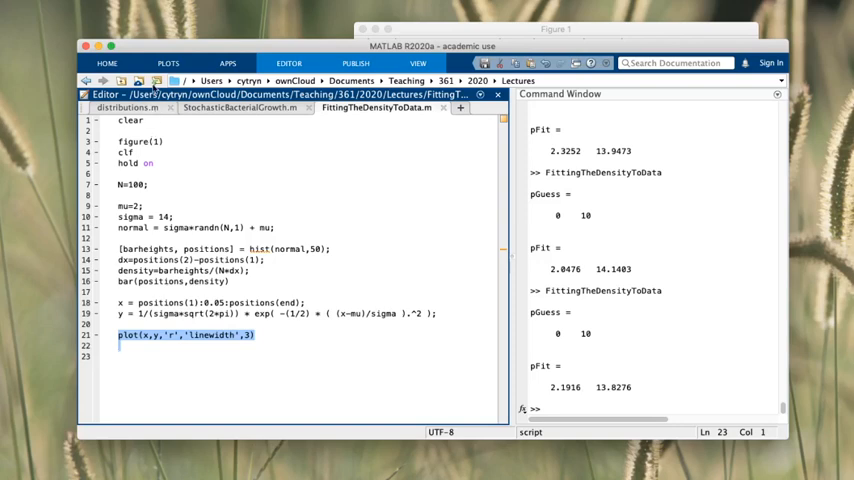
{"action": "mouse_move", "coordinate": [150, 88]}
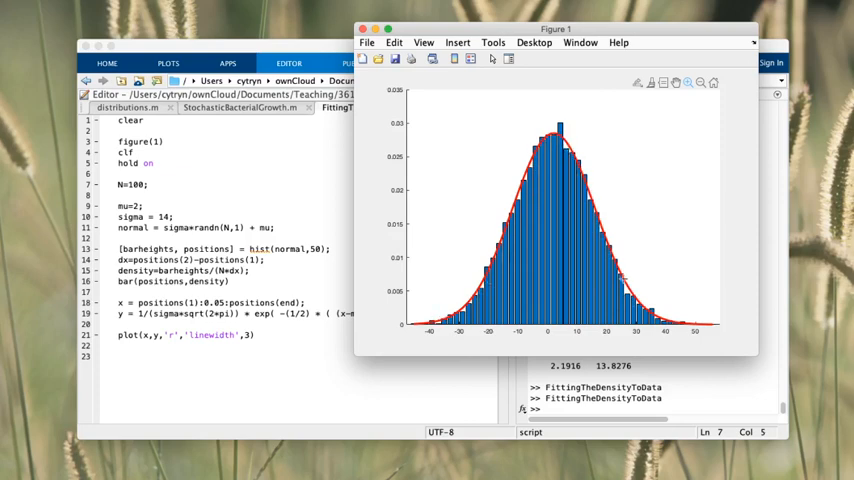
{"action": "mouse_move", "coordinate": [436, 312]}
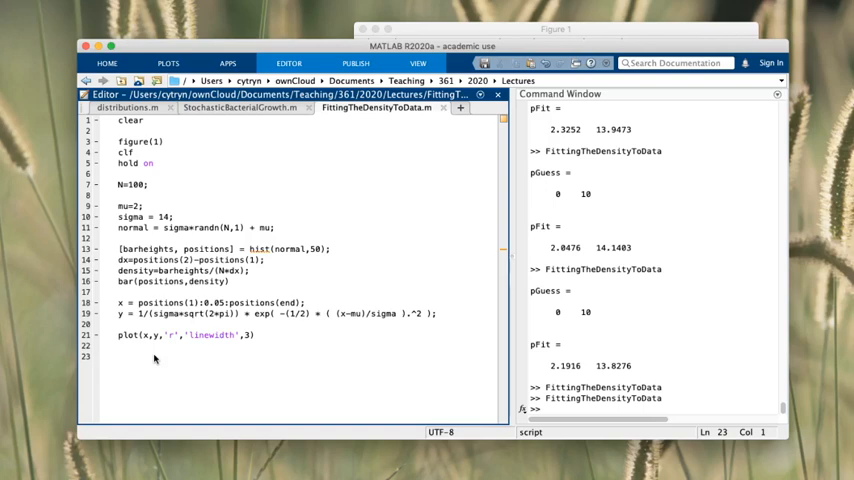
- Write the start of the anonymous model function f = @(p,x) on the new line
{"action": "type", "text": "f ="}
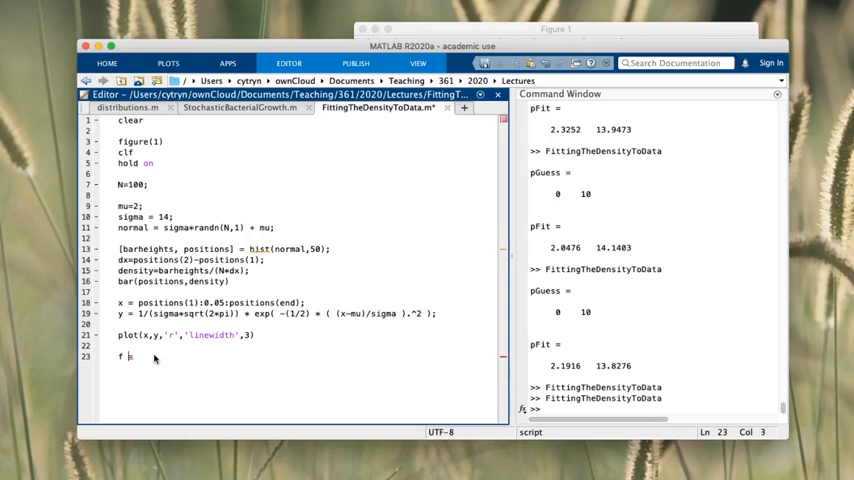
{"action": "type", "text": "("}
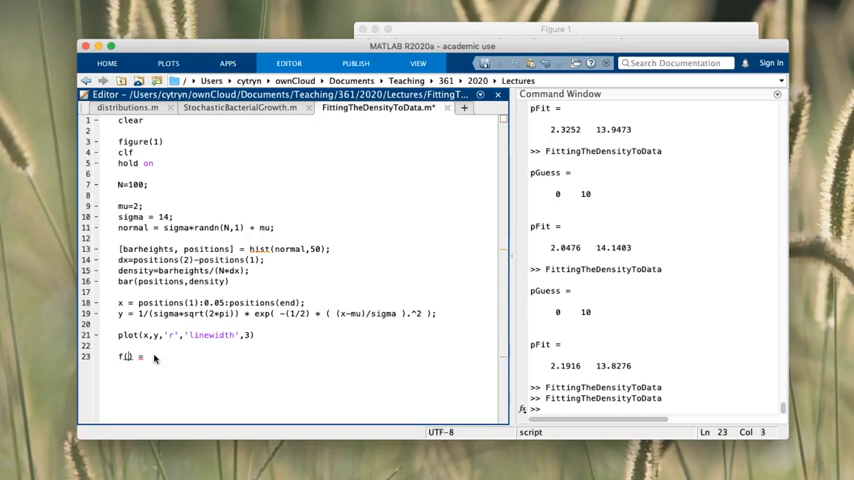
{"action": "type", "text": "(x)"}
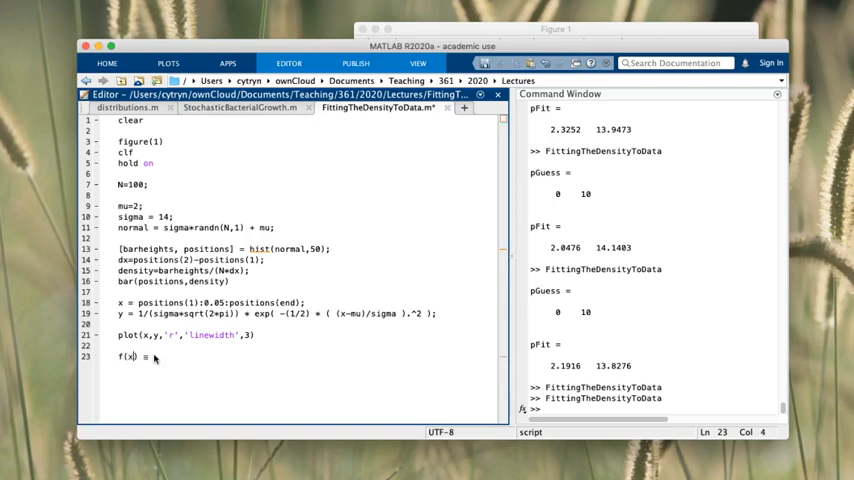
{"action": "type", "text": ",mu"}
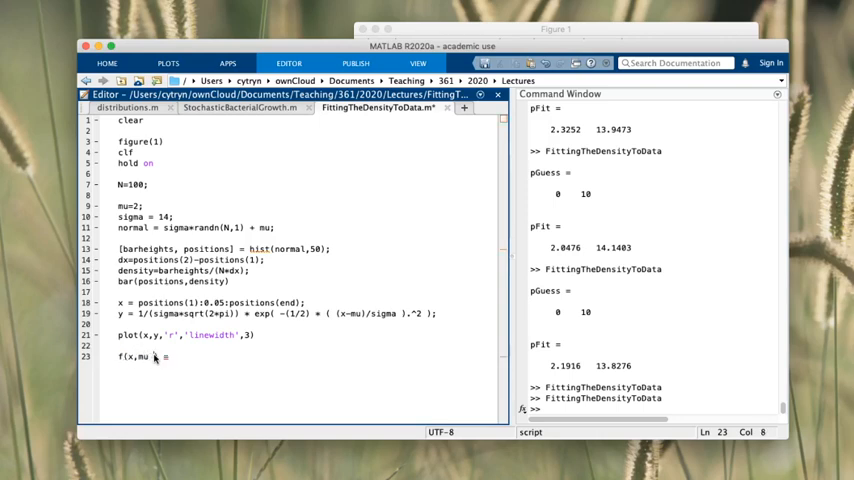
{"action": "type", "text": "sigma"}
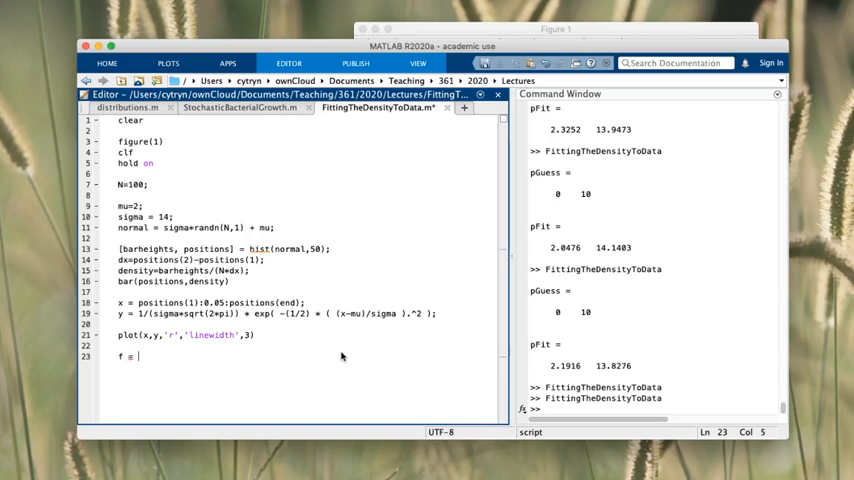
{"action": "type", "text": "@"}
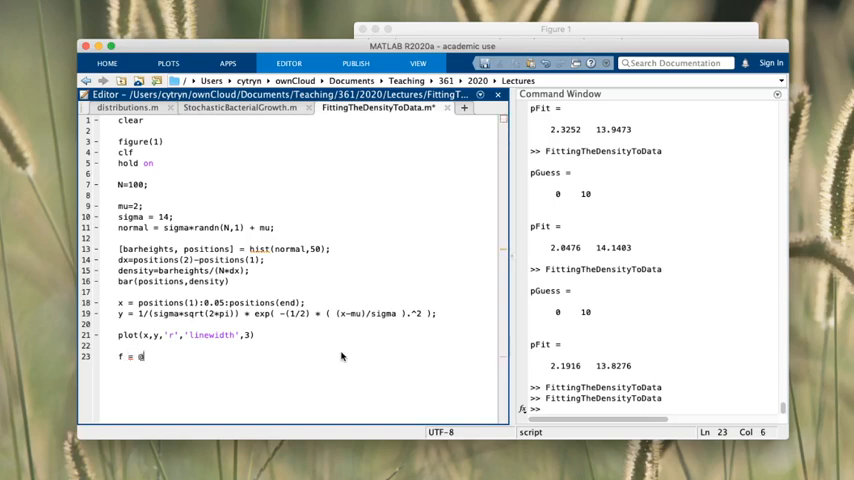
{"action": "type", "text": "()"}
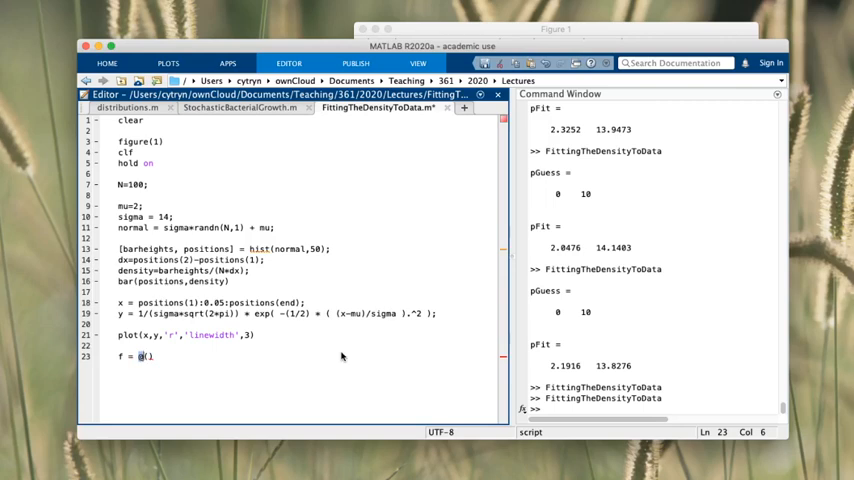
{"action": "type", "text": "("}
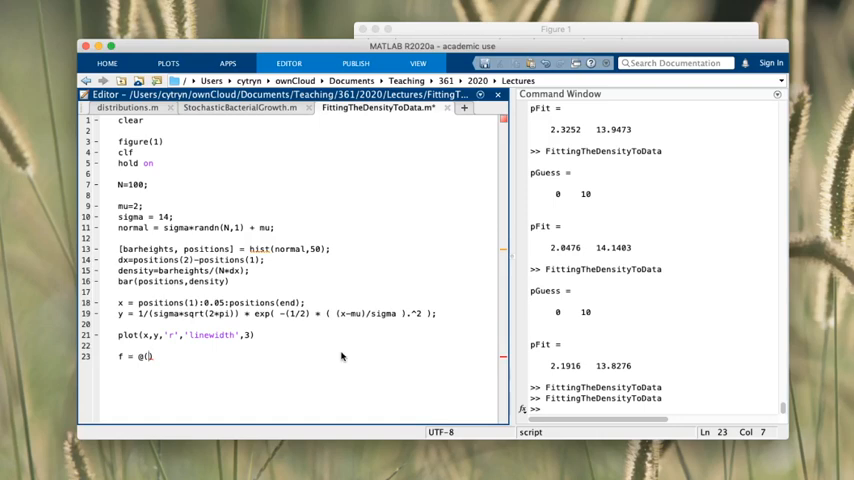
{"action": "type", "text": "p,"}
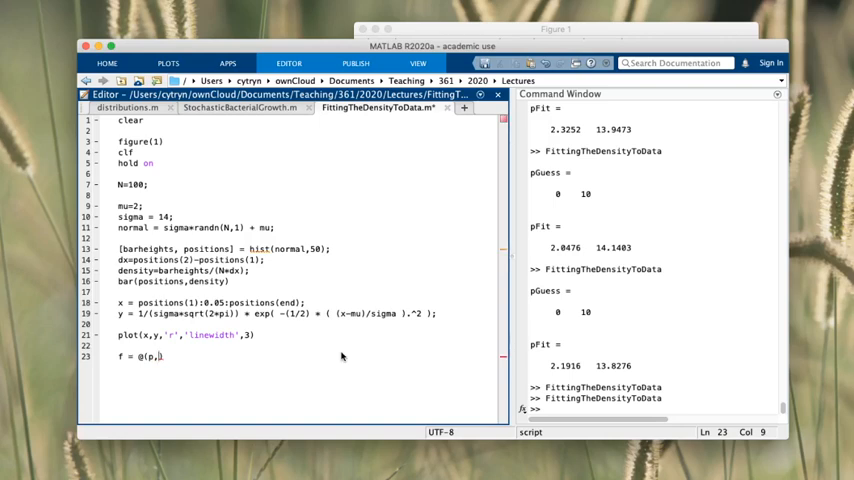
{"action": "type", "text": "x"}
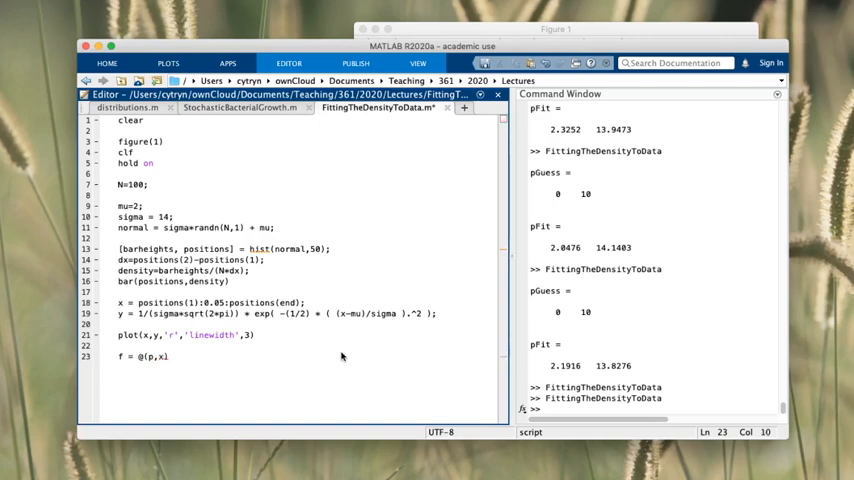
{"action": "type", "text": "l"}
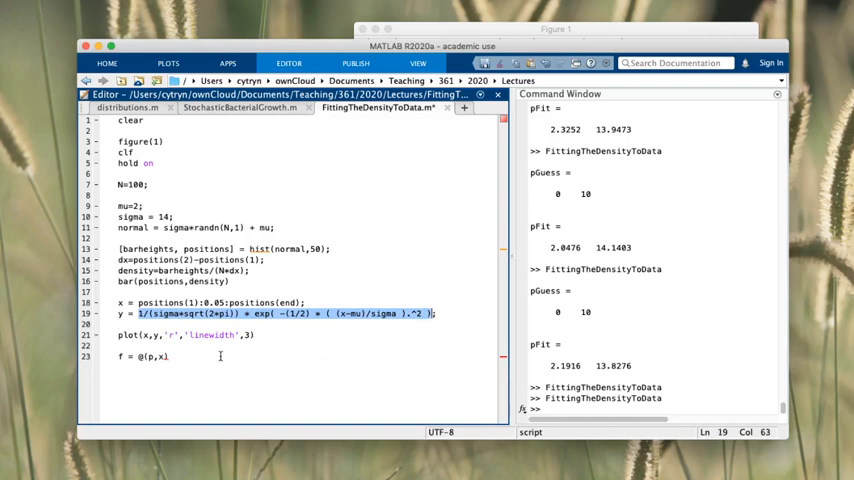
- Complete f as 1/(p(2)*sqrt(2*pi))*exp(-(1/2)*((x-p(1))/p(2)).^2), replacing mu and sigma with p(1), p(2)
{"action": "type", "text": "1/(sigma*sqrt(2*pi)) * exp( -(1/2) * ( (x-mu)/sigma ).^2 )"}
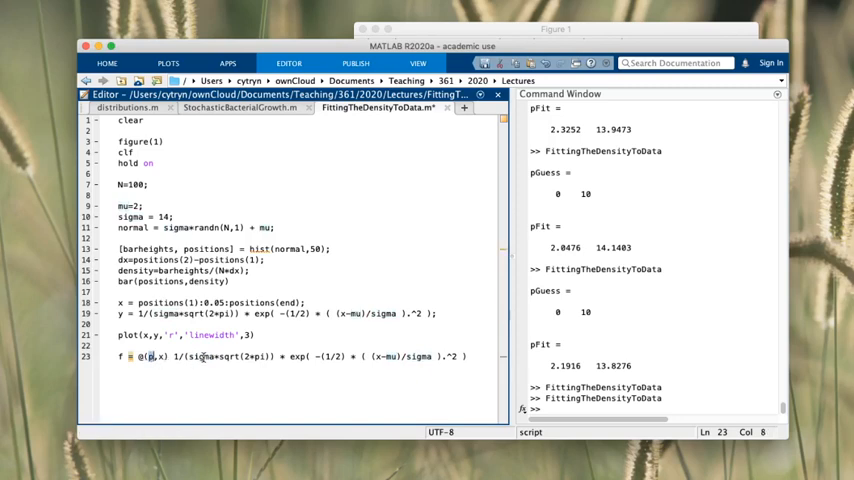
{"action": "double_click", "coordinate": [200, 356]}
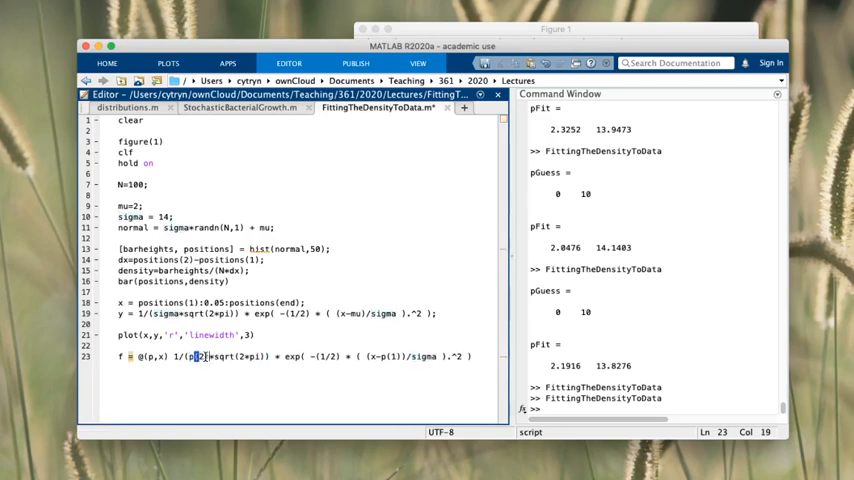
{"action": "double_click", "coordinate": [424, 356]}
{"action": "type", "text": "p(2"}
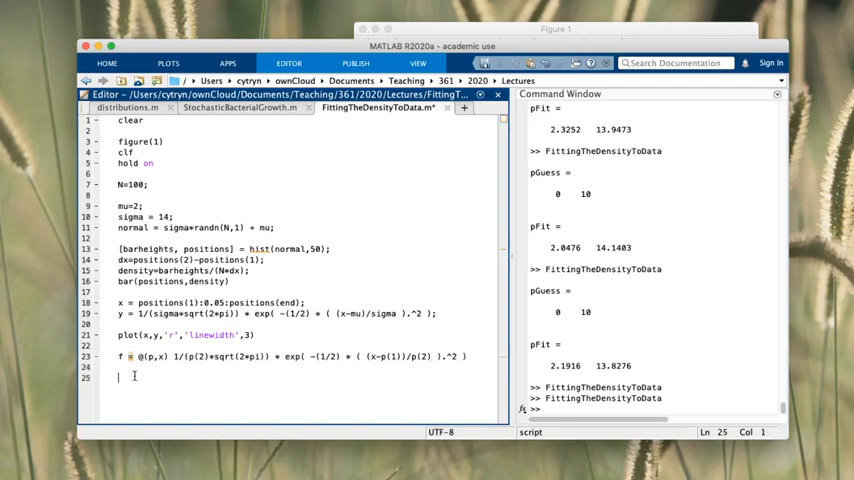
- Add the initial parameter guess line pGuess = [0 10];
{"action": "double_click", "coordinate": [204, 334]}
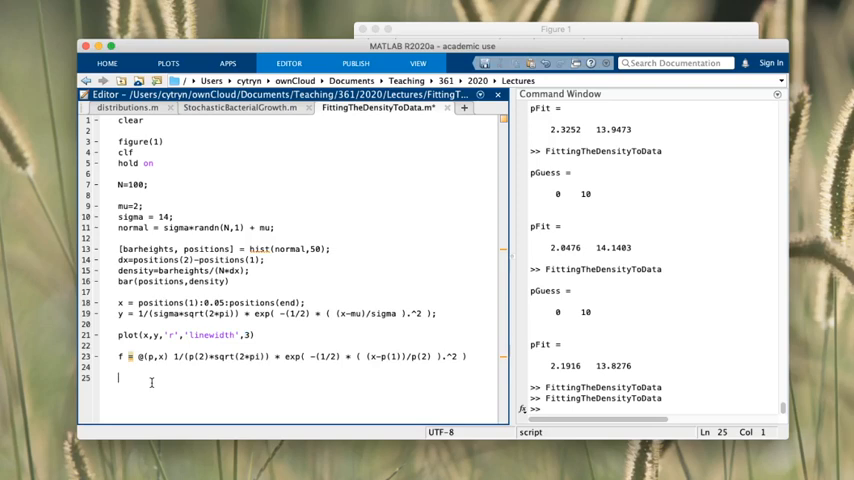
{"action": "type", "text": "pl"}
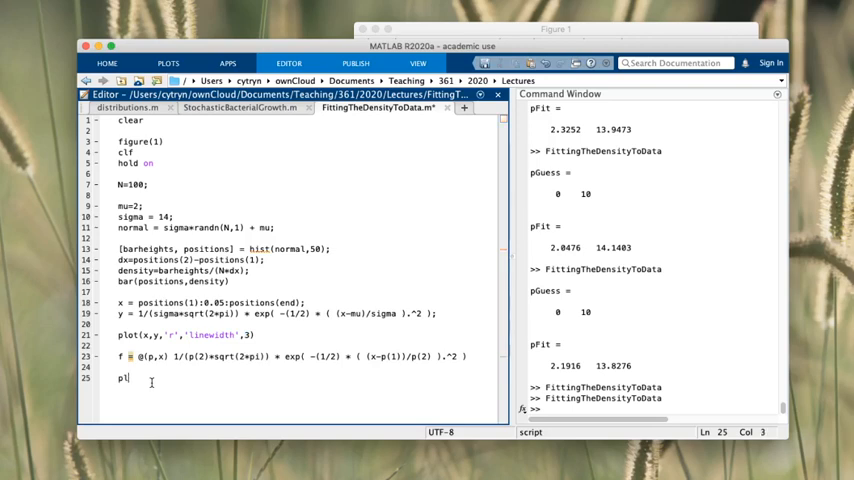
{"action": "key", "text": "backspace"}
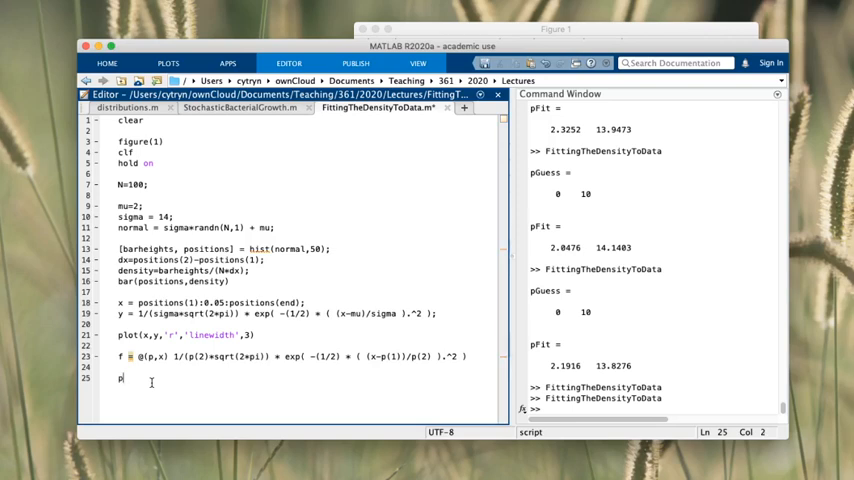
{"action": "type", "text": "Guess"}
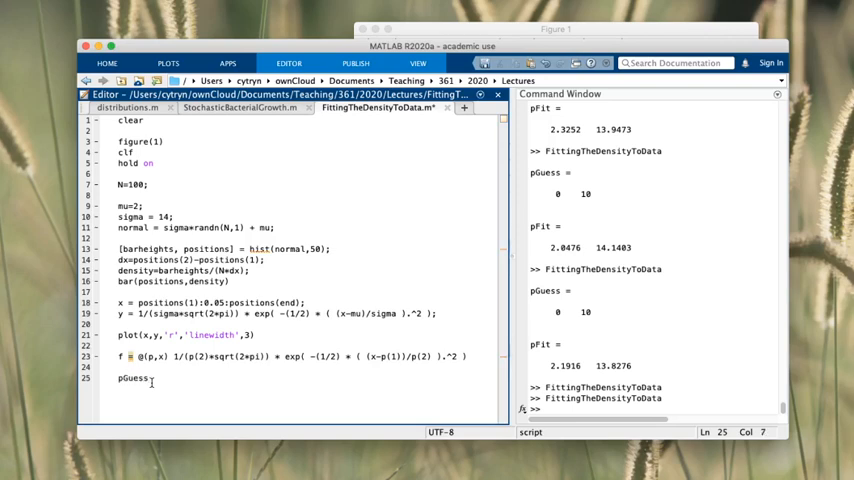
{"action": "type", "text": "="}
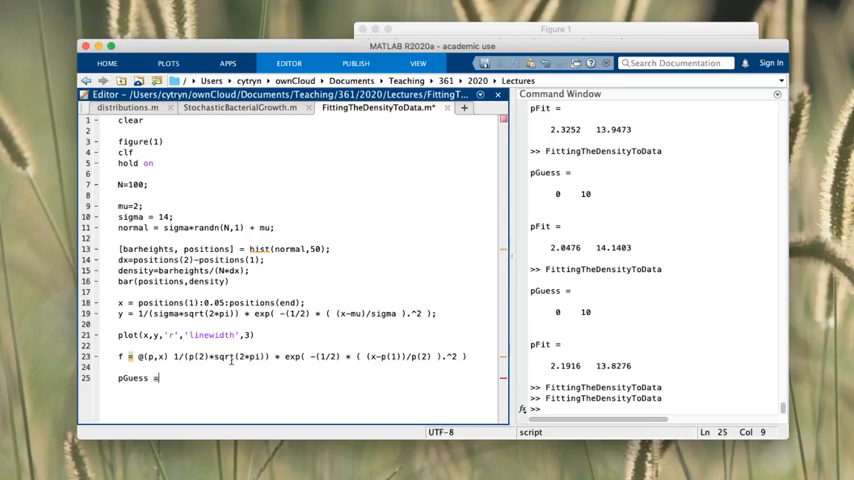
{"action": "type", "text": "[ 1;"}
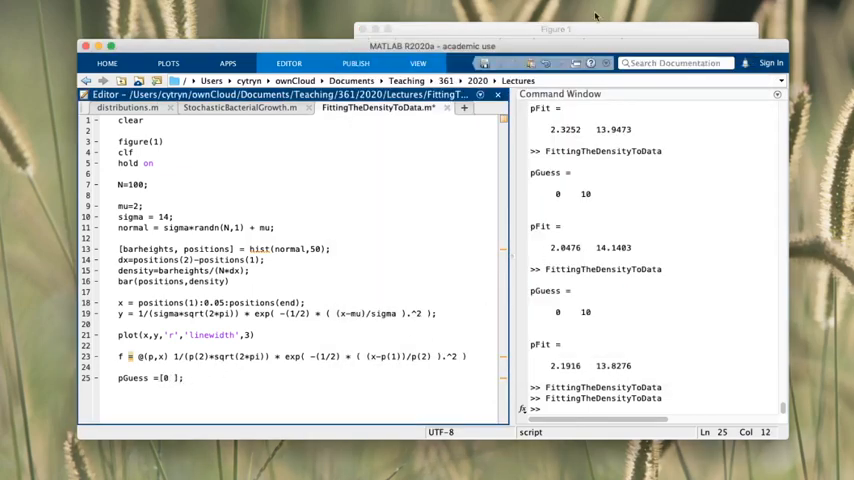
{"action": "left_click", "coordinate": [556, 28]}
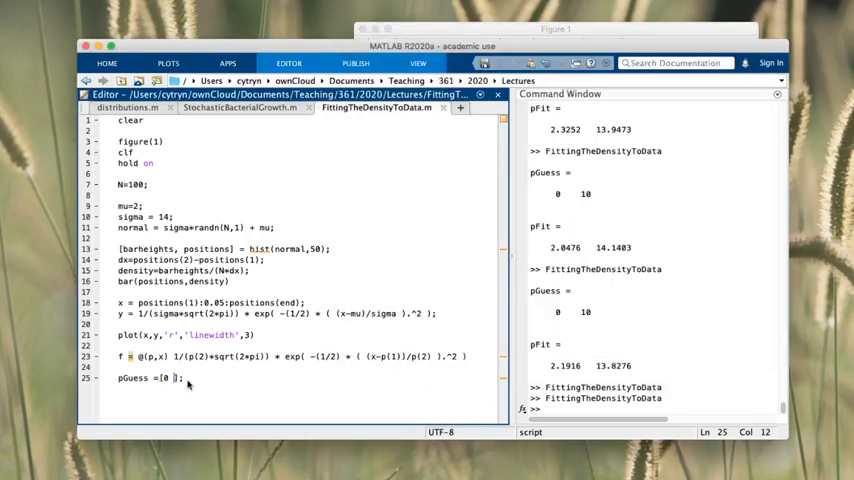
{"action": "type", "text": "10"}
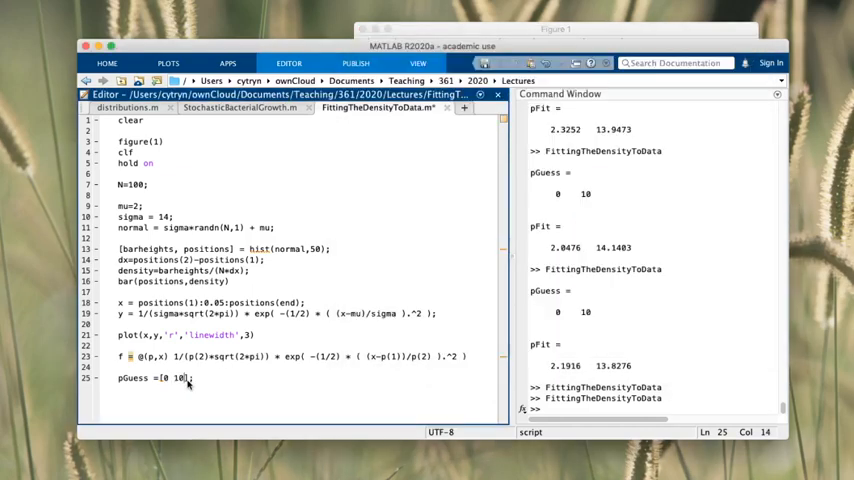
{"action": "key", "text": "enter"}
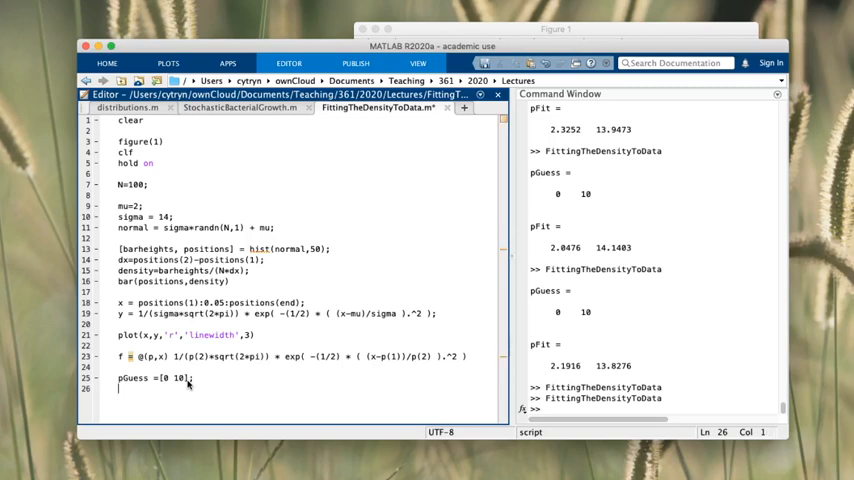
- Add plot(x, f(pGuess,x),'g','linewidth',3) to draw the guessed curve as a thick line
{"action": "type", "text": "plot("}
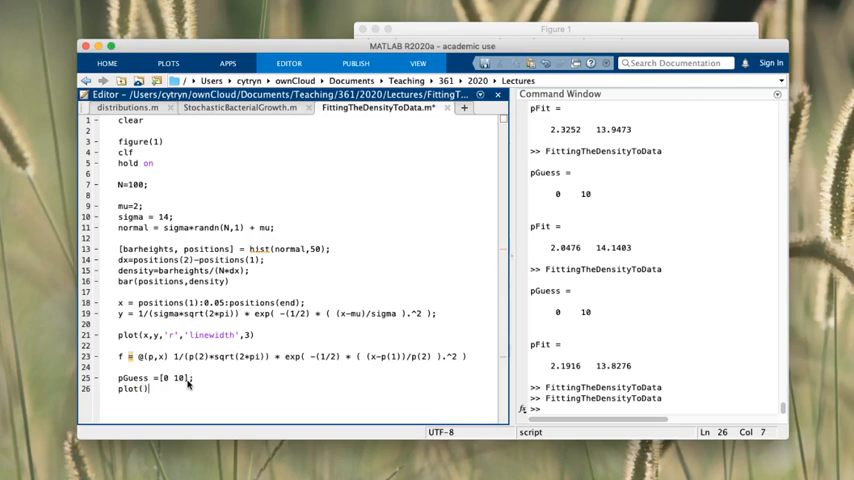
{"action": "type", "text": "x, f(pGuess"}
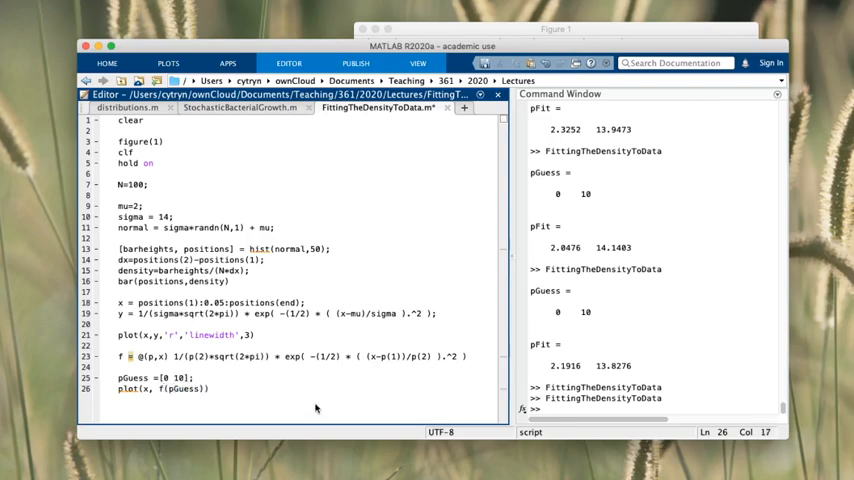
{"action": "type", "text": ","}
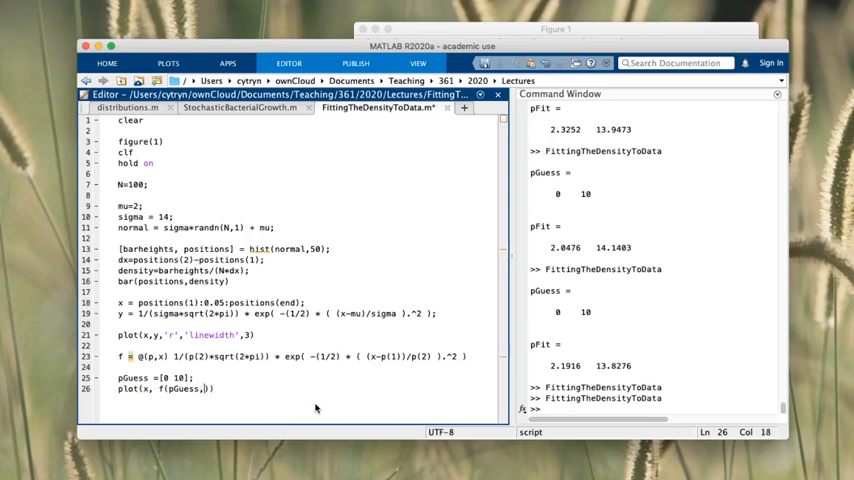
{"action": "type", "text": "x"}
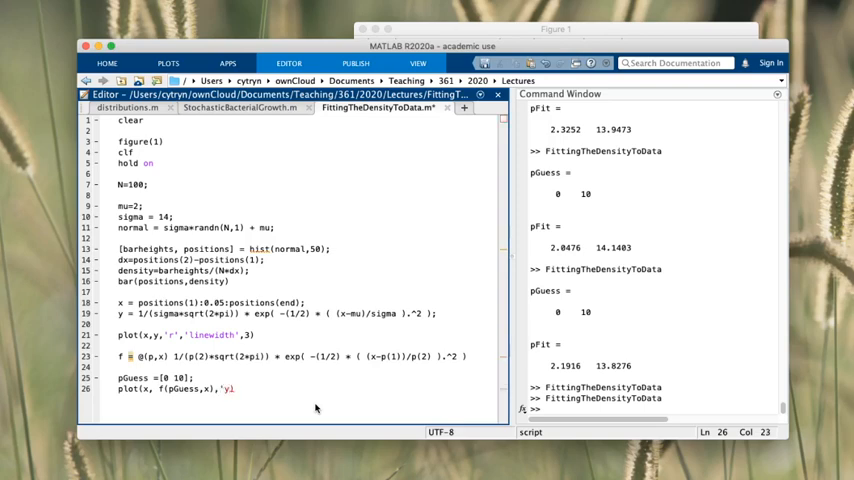
{"action": "type", "text": "',"}
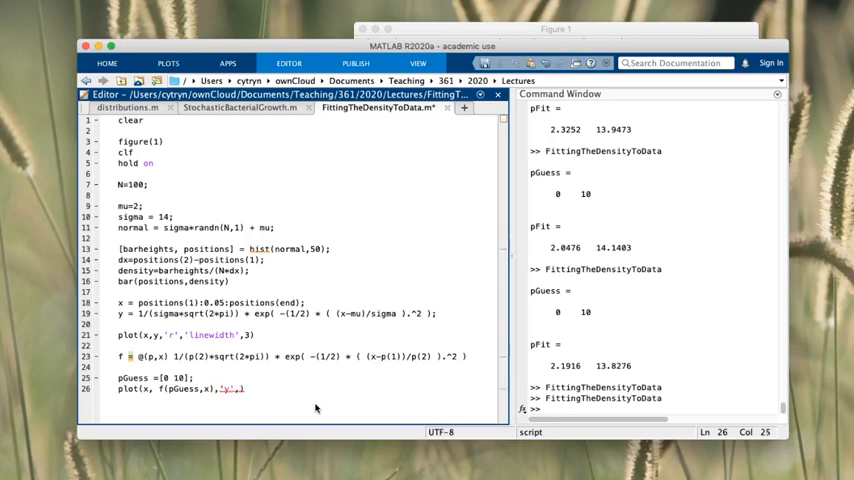
{"action": "type", "text": "'line"}
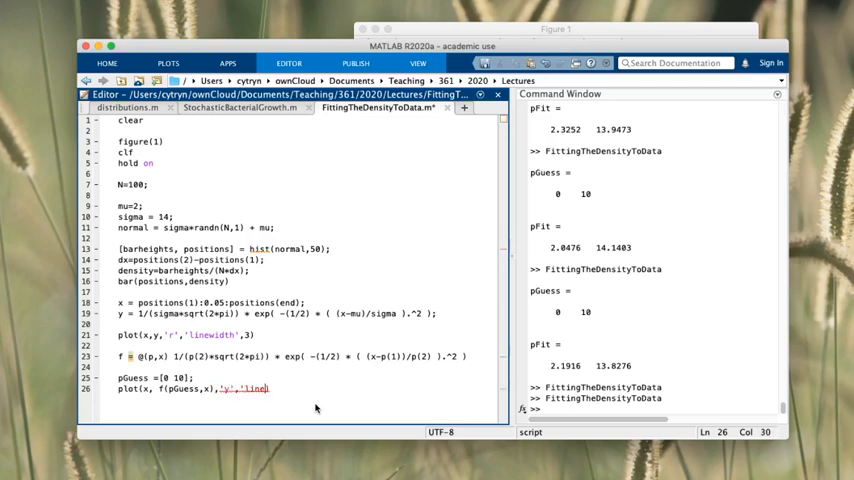
{"action": "type", "text": "width'"}
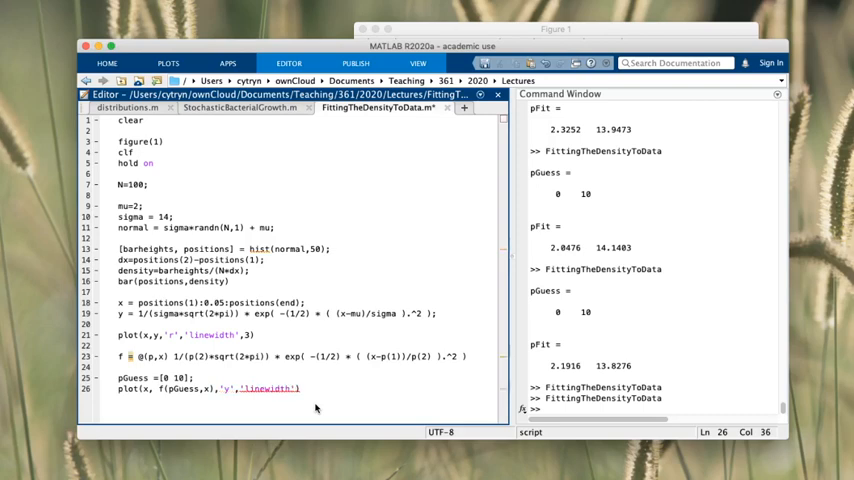
{"action": "type", "text": ",3"}
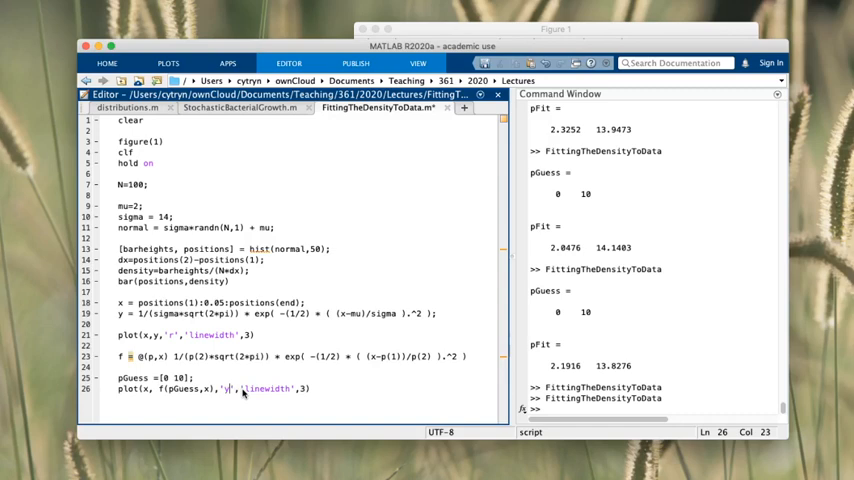
- Remove the guess-plot line and display the function handle f in the Command Window
{"action": "type", "text": "k"}
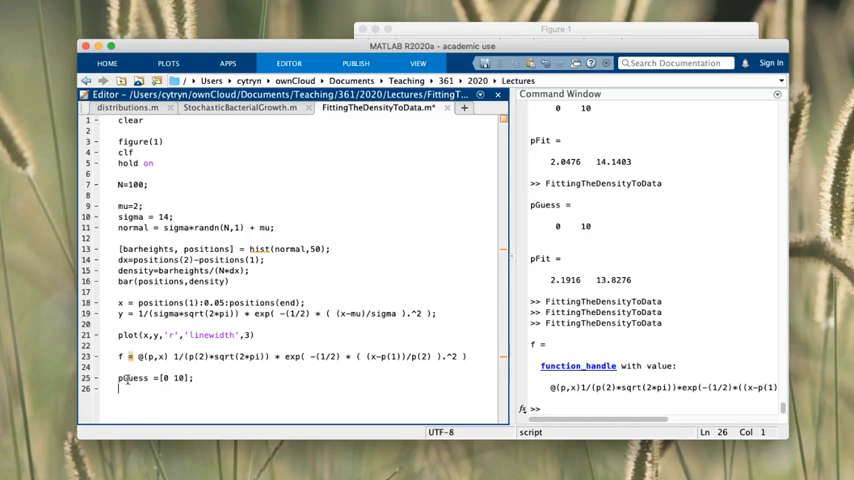
- Bring up the nlinfit help text in the Command Window
{"action": "double_click", "coordinate": [132, 378]}
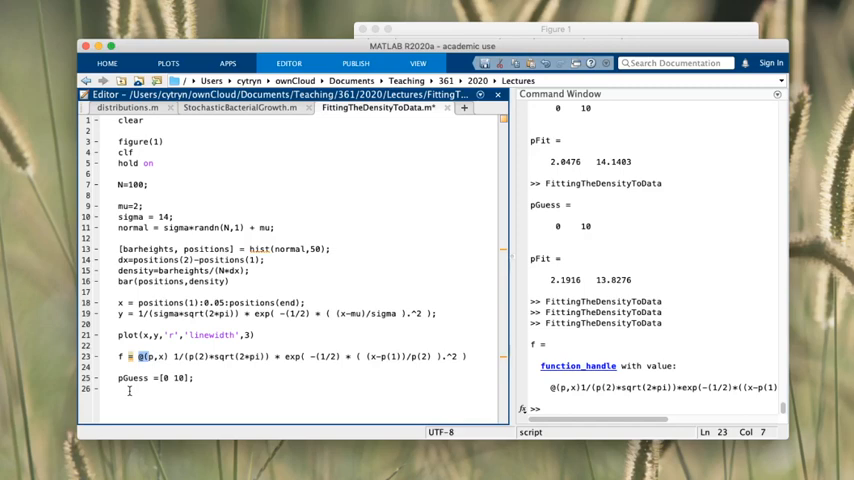
{"action": "mouse_move", "coordinate": [456, 420]}
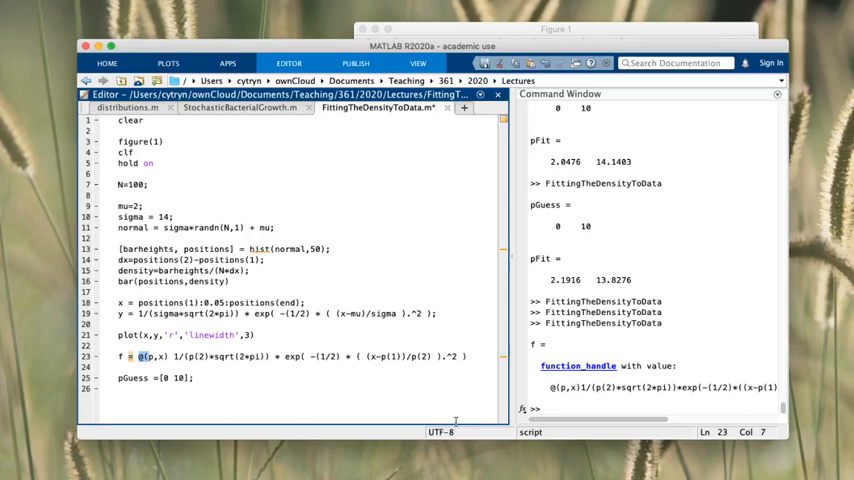
{"action": "type", "text": "he"}
{"action": "left_click", "coordinate": [308, 388]}
{"action": "type", "text": "p"}
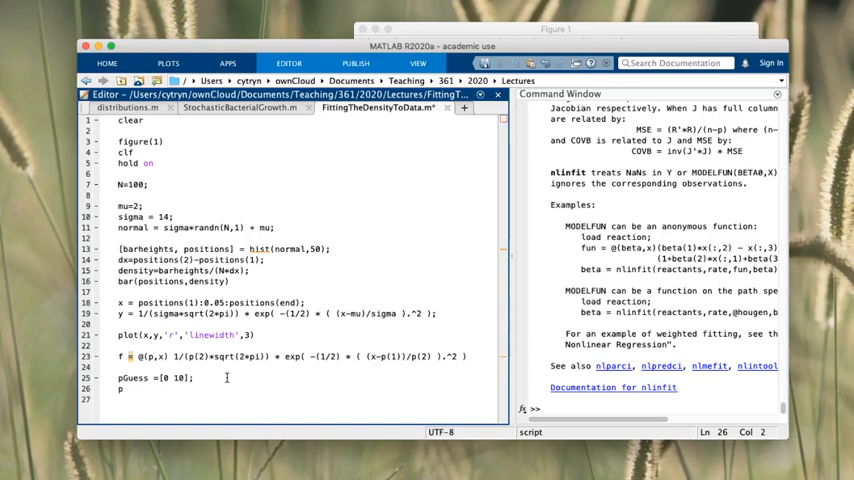
- Write pFit = nlinfit(positions,density,f,pGuess) below the initial guess
{"action": "type", "text": "Fit = nlinfit"}
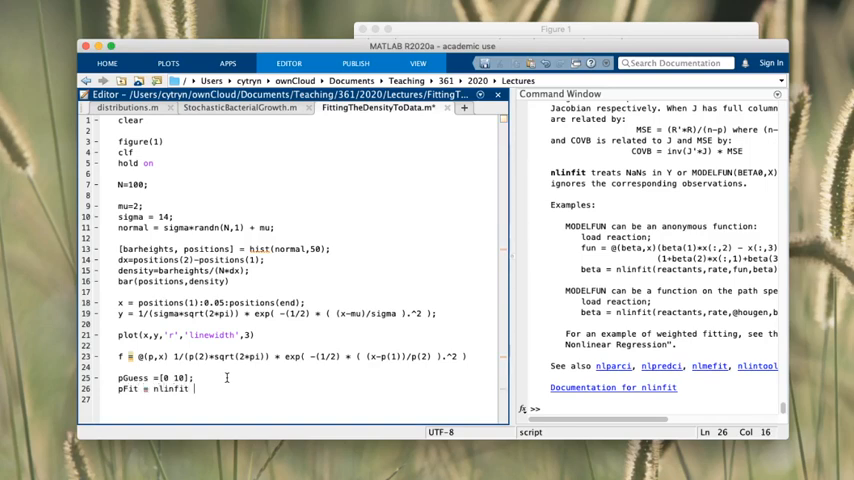
{"action": "type", "text": "(positions"}
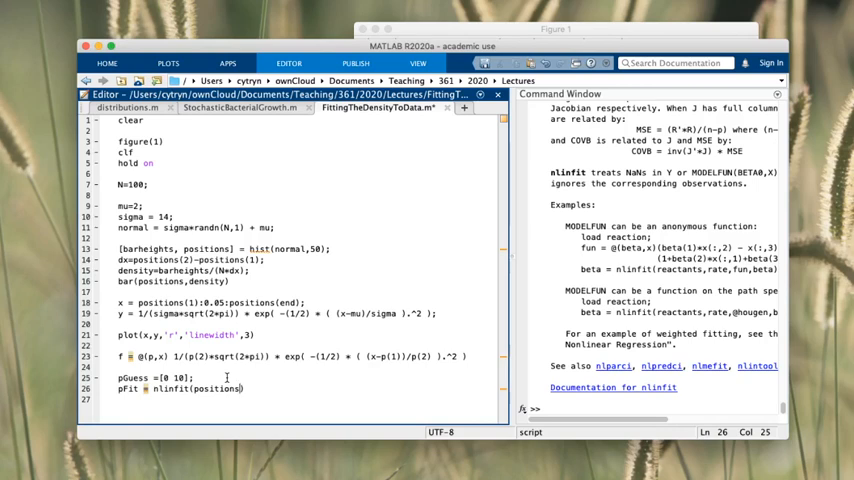
{"action": "type", "text": ",1"}
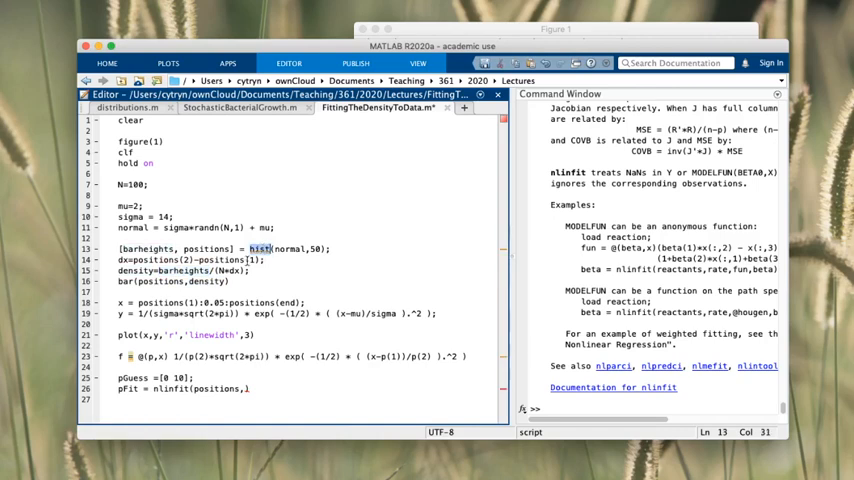
{"action": "double_click", "coordinate": [204, 280]}
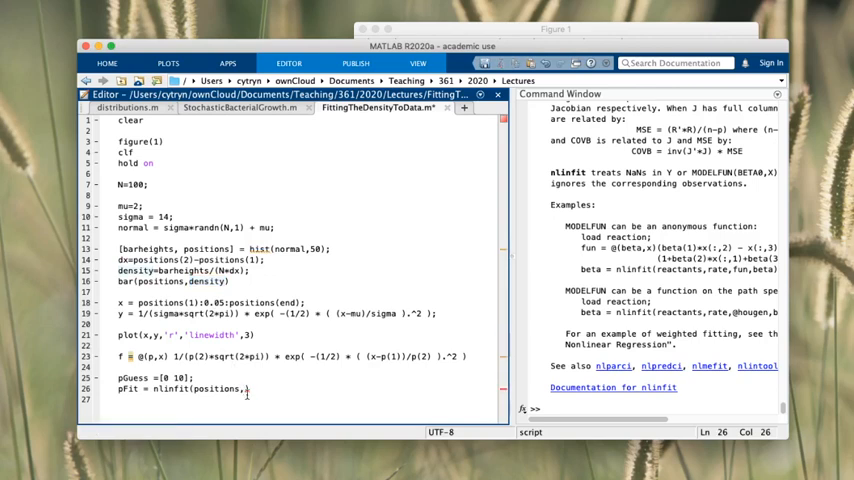
{"action": "type", "text": "density"}
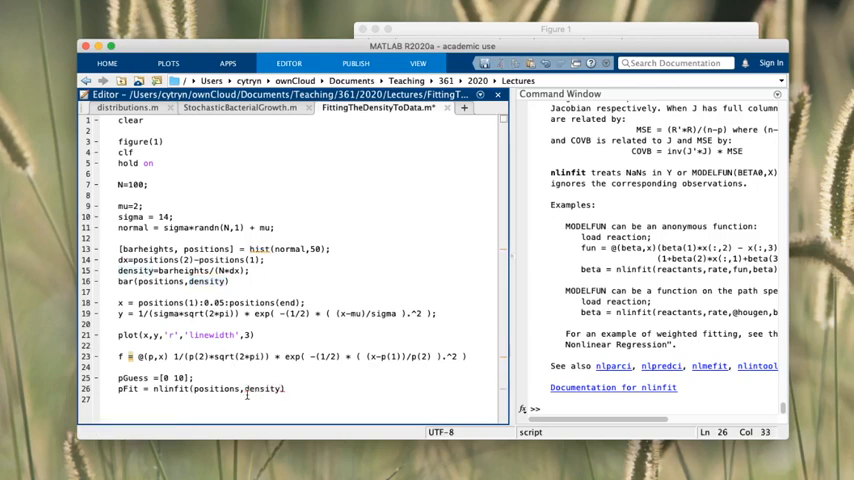
{"action": "type", "text": ")"}
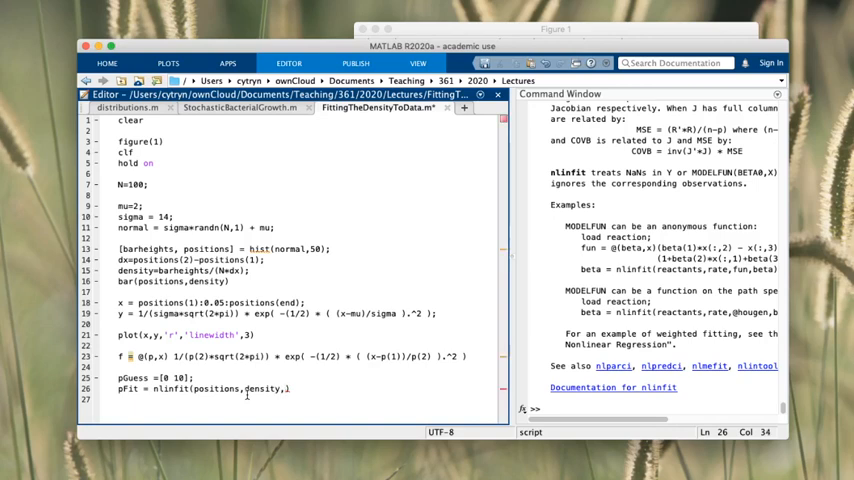
{"action": "type", "text": "f"}
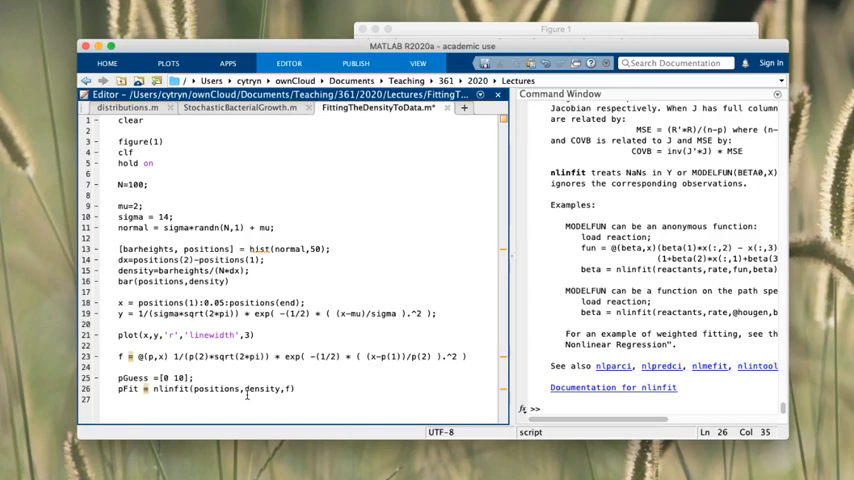
{"action": "type", "text": "pGuess"}
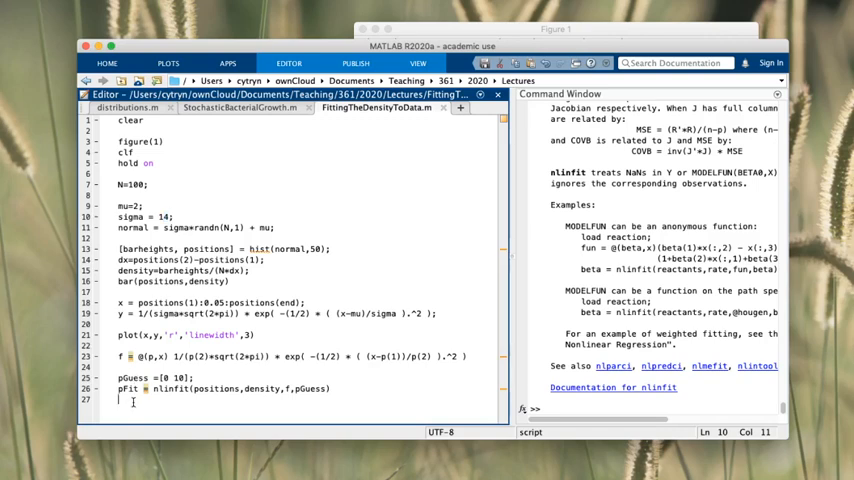
- Write plot(x,f(pFit,x),'g','linewidth',3) to draw the fitted curve in green
{"action": "left_click", "coordinate": [130, 400]}
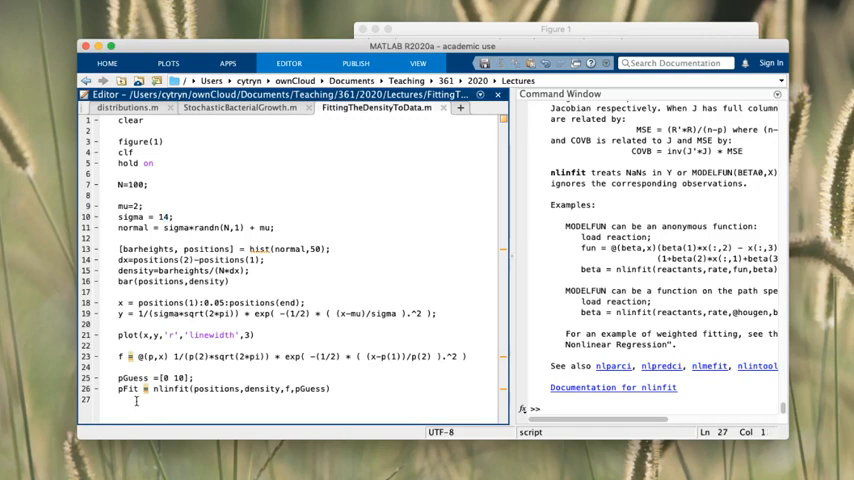
{"action": "type", "text": "plot()"}
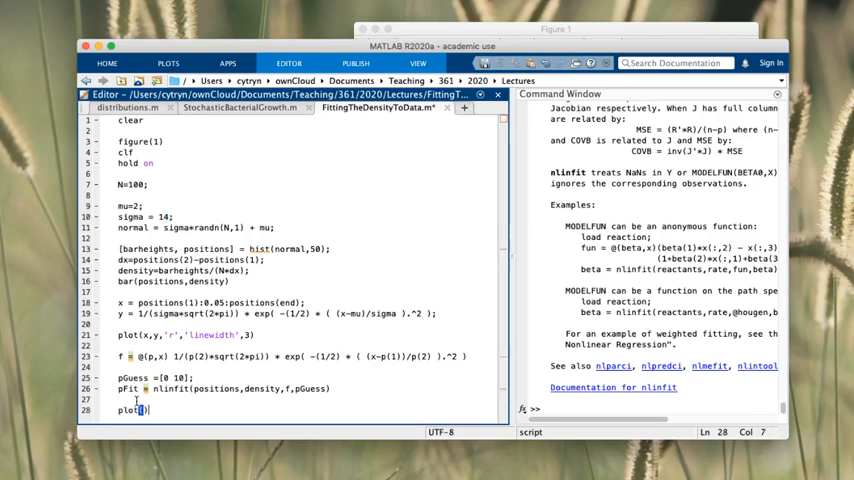
{"action": "type", "text": "x"}
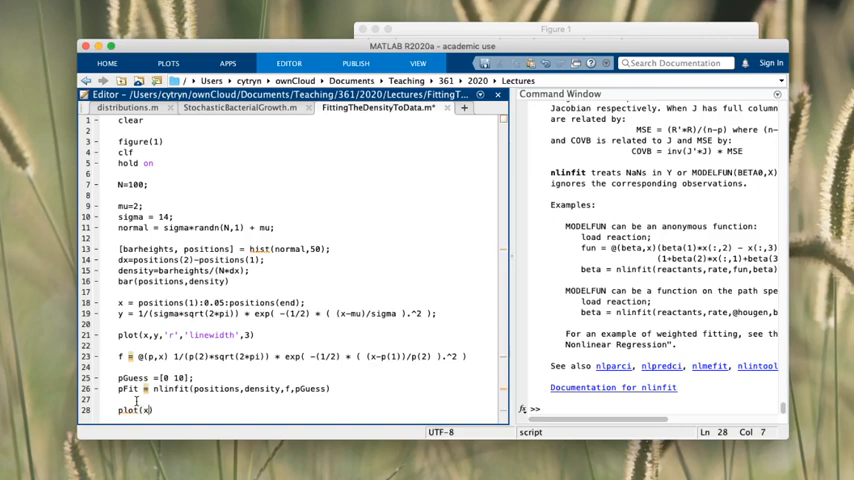
{"action": "type", "text": ","}
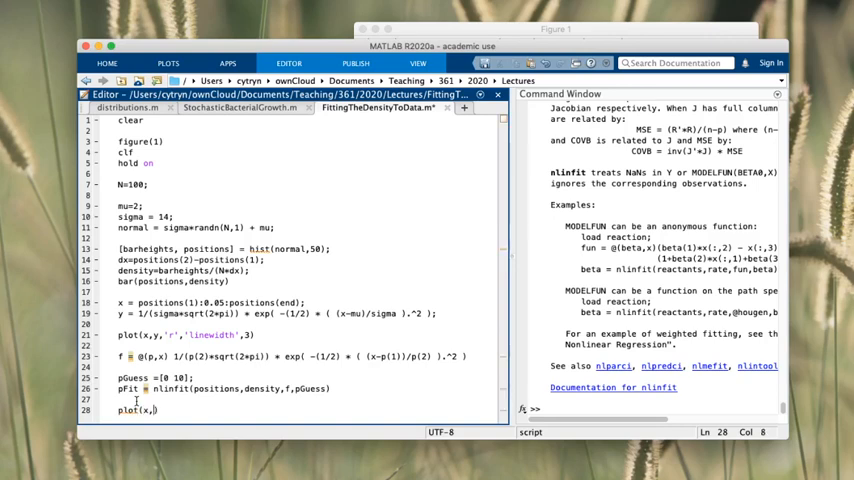
{"action": "type", "text": "f(pFi"}
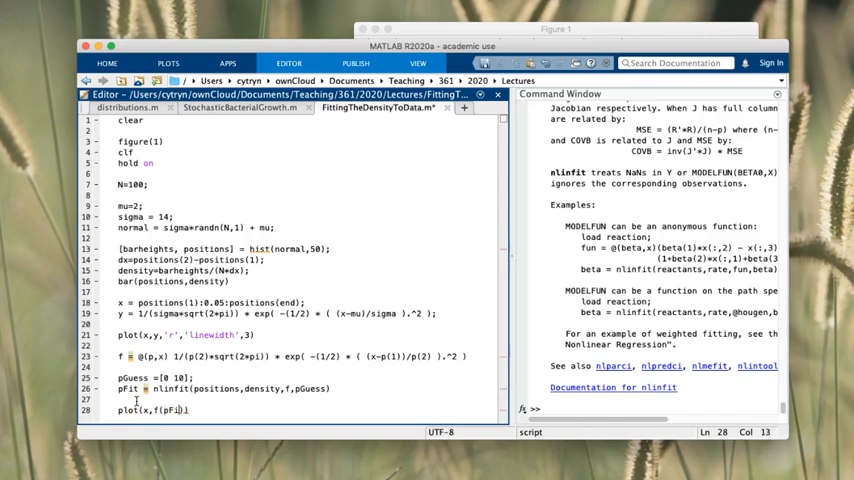
{"action": "type", "text": ",x"}
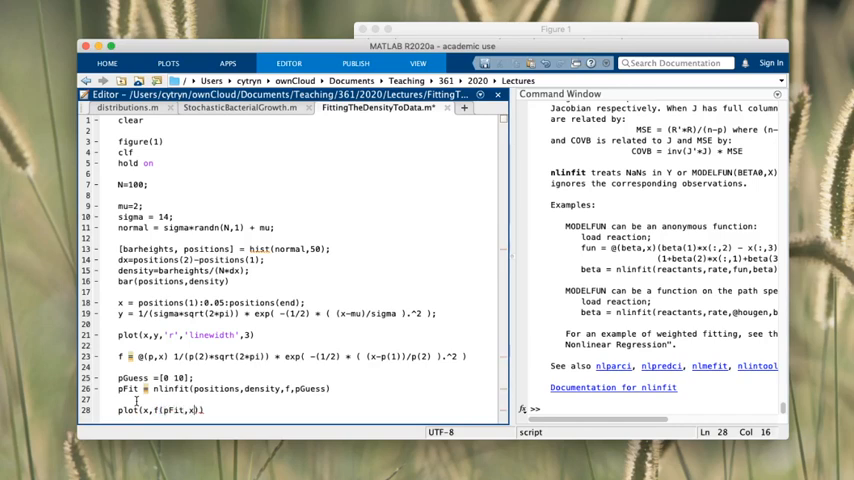
{"action": "type", "text": ","}
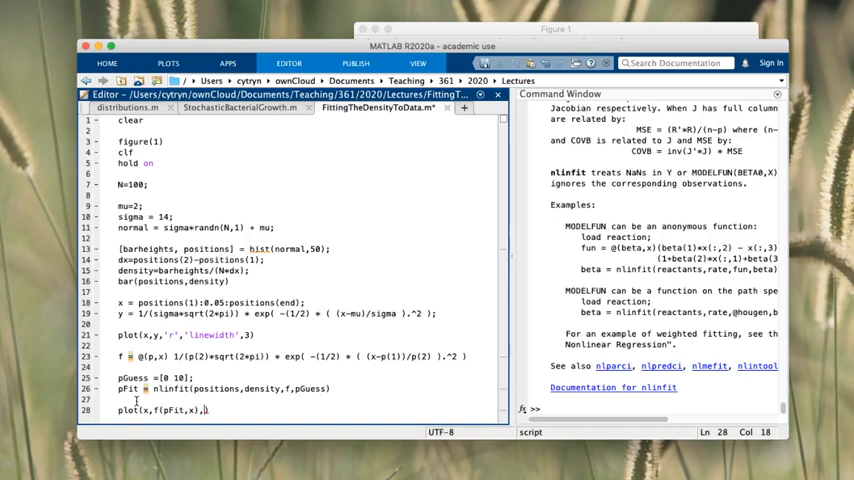
{"action": "type", "text": "'g'"}
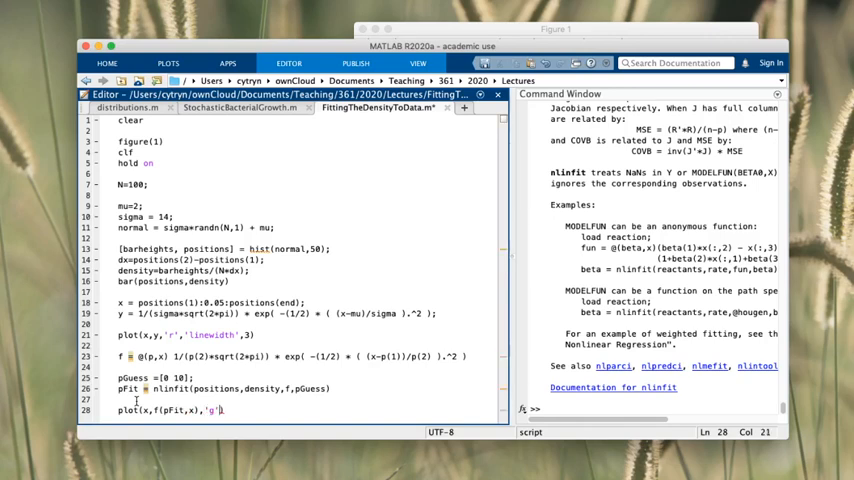
{"action": "type", "text": ",'"}
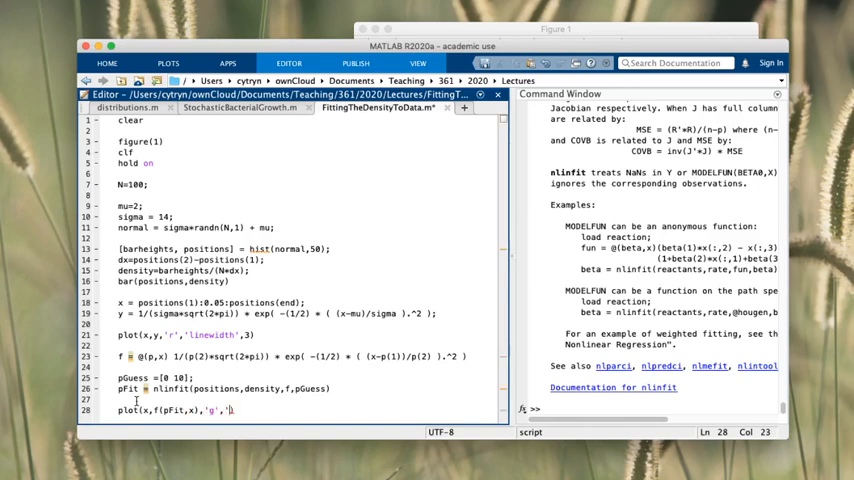
{"action": "type", "text": "linewidth"}
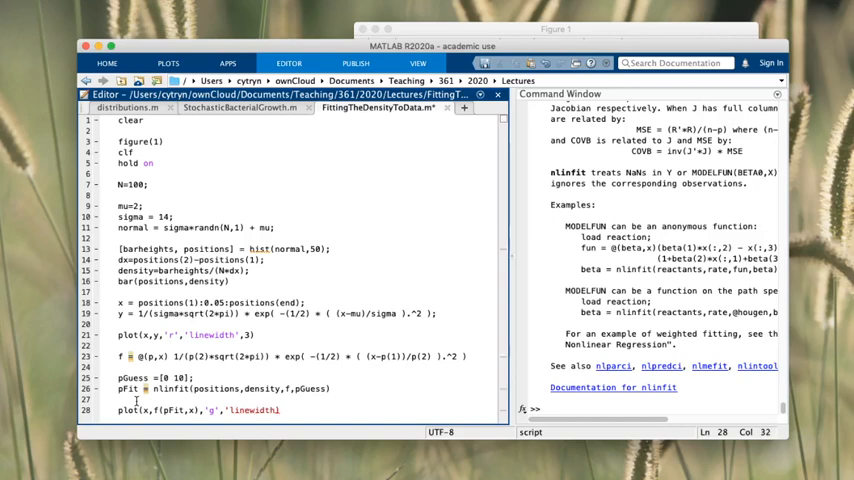
{"action": "type", "text": "3)"}
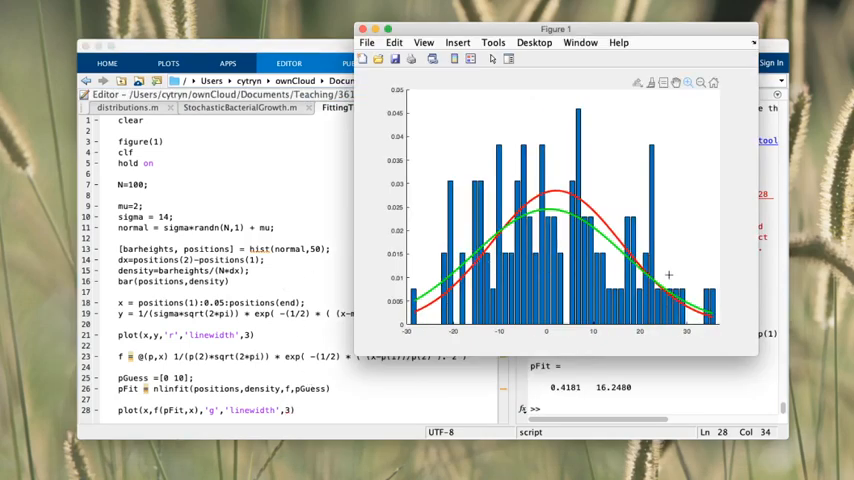
{"action": "mouse_move", "coordinate": [616, 288]}
{"action": "type", "text": "00"}
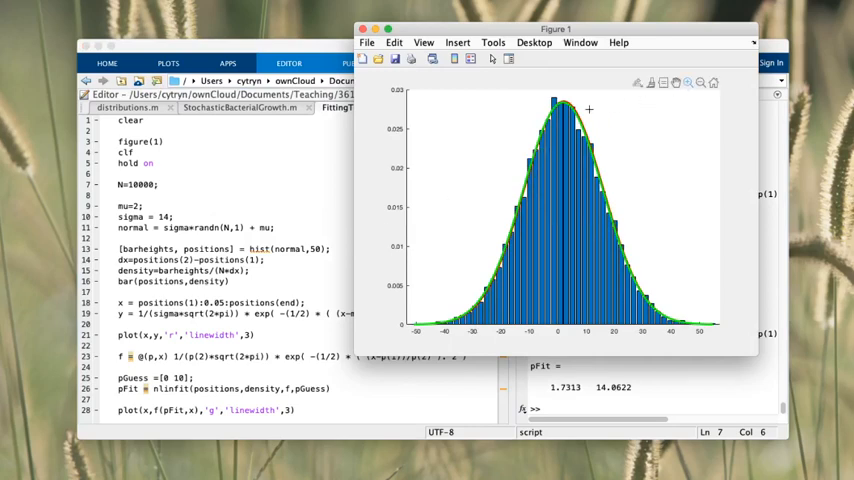
- Zoom in on the histogram peak to compare the fitted and ideal curves with N = 10000
{"action": "left_click_drag", "start_coordinate": [588, 108], "coordinate": [608, 176]}
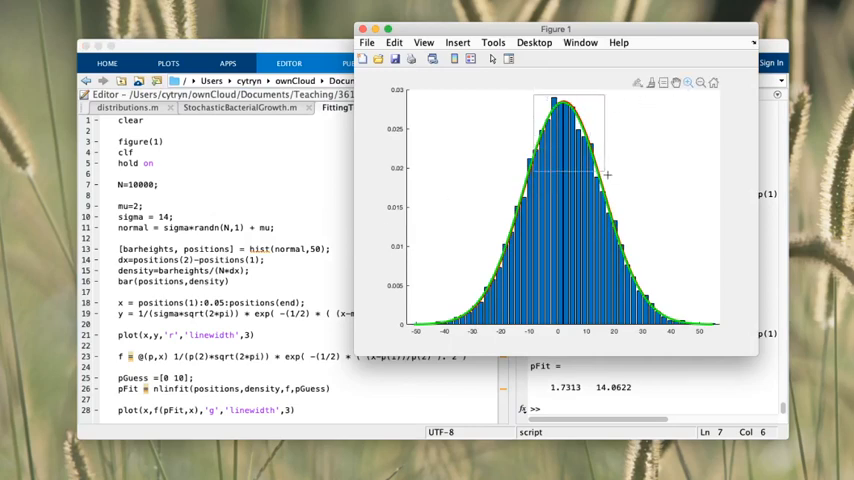